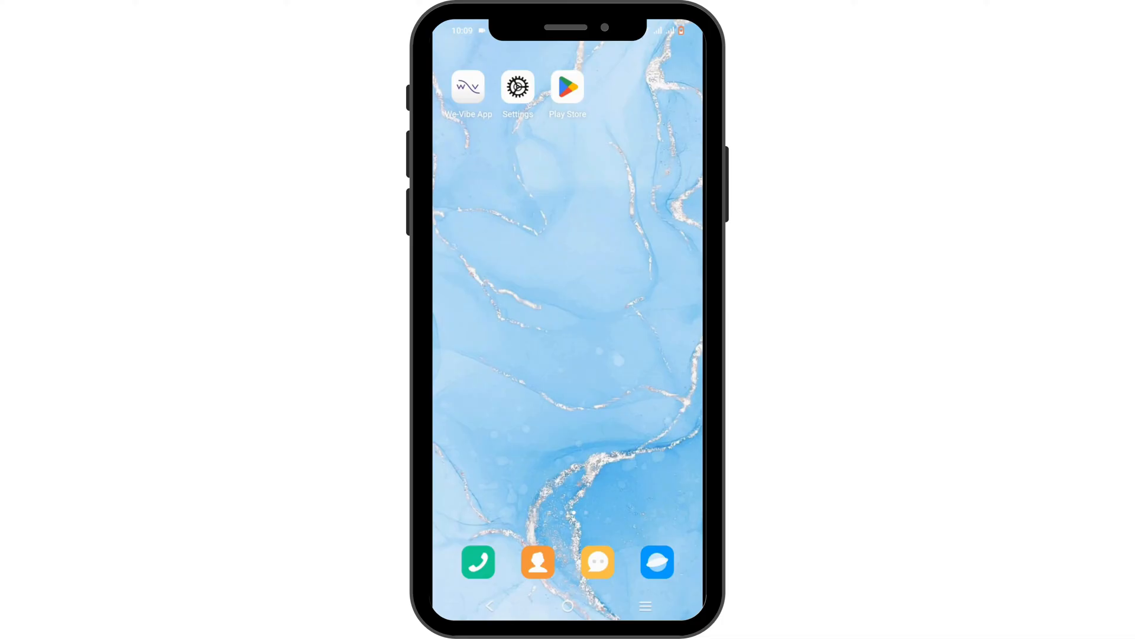
# - Go from the home screen into Settings and down to the Apps section
pyautogui.click(518, 86)
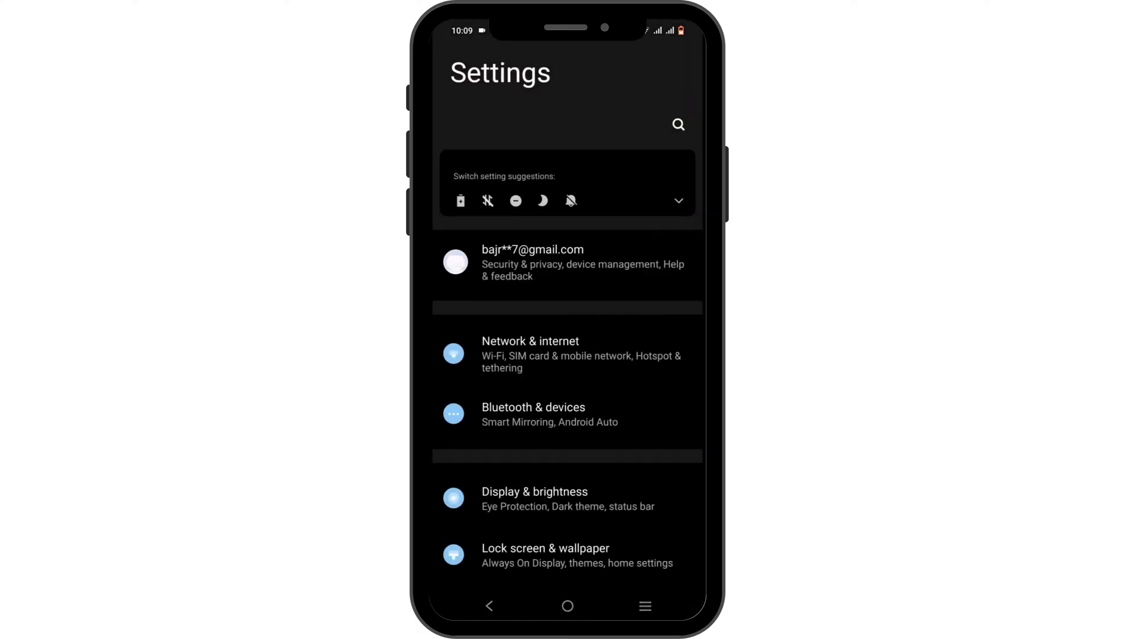
pyautogui.scroll(-3)
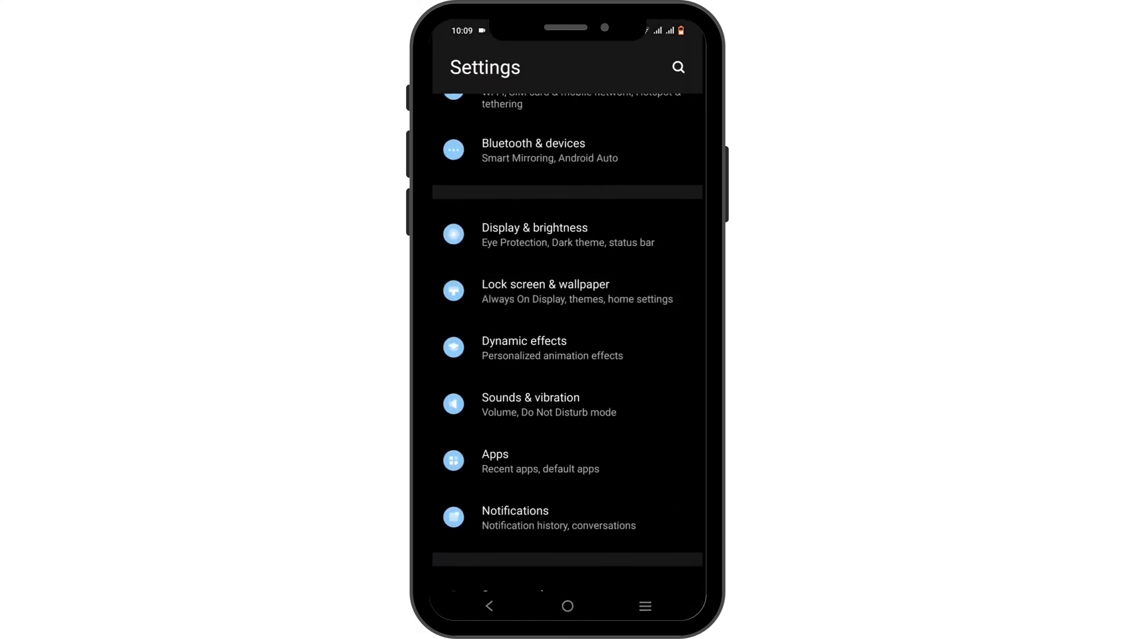
pyautogui.click(495, 461)
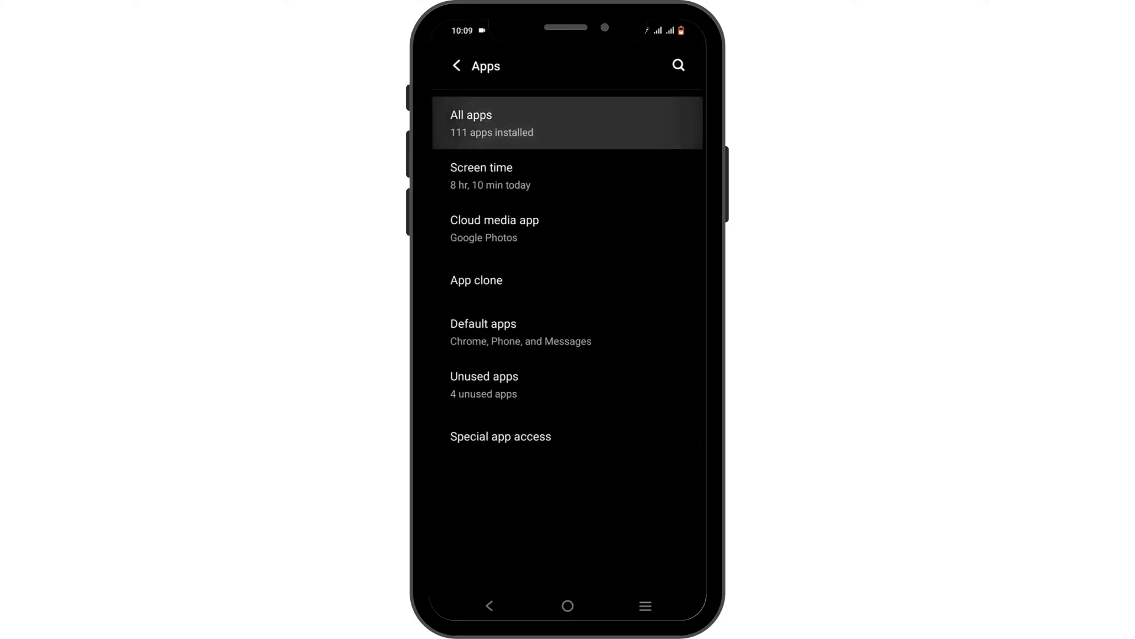
# - Search the full app list for 'we vib' and reach the We-Vibe App info page
pyautogui.click(471, 122)
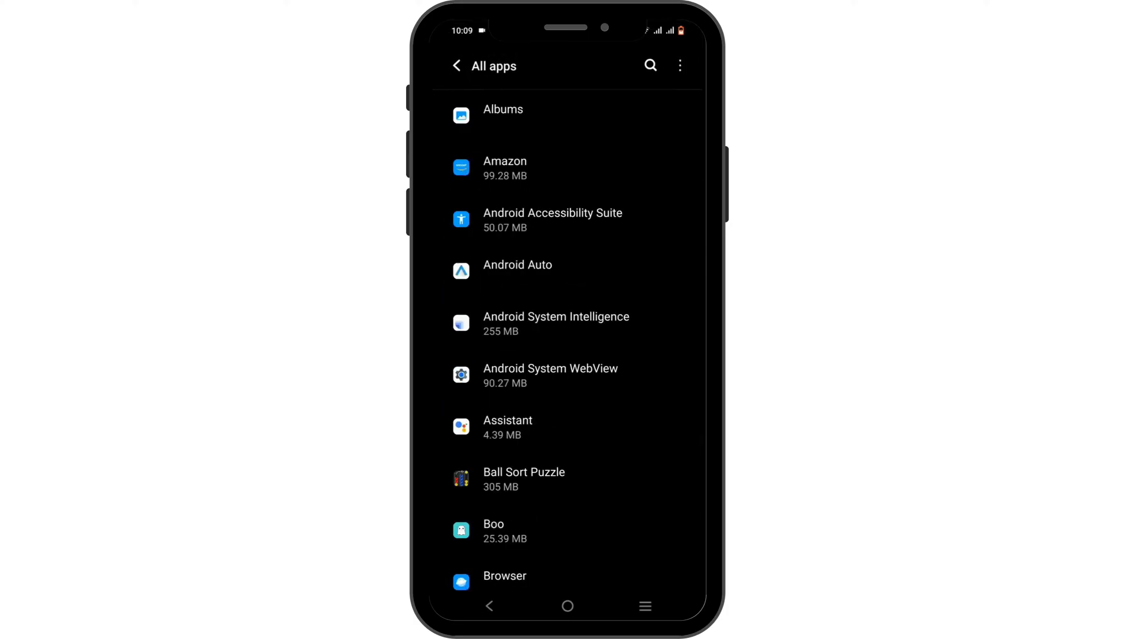
pyautogui.write('w')
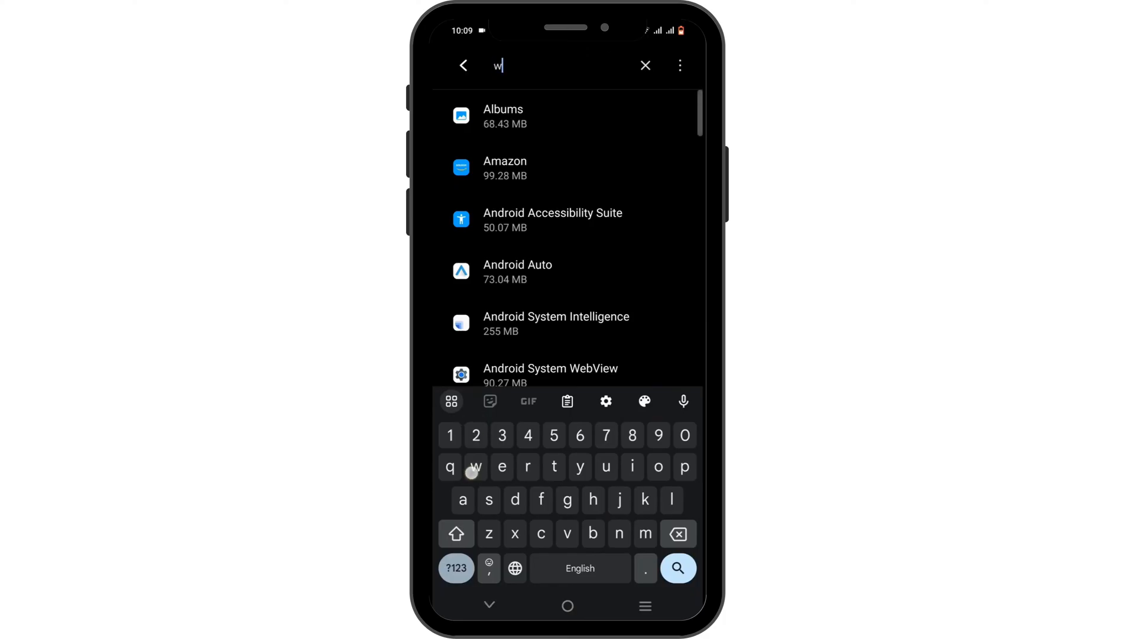
pyautogui.write('e vib')
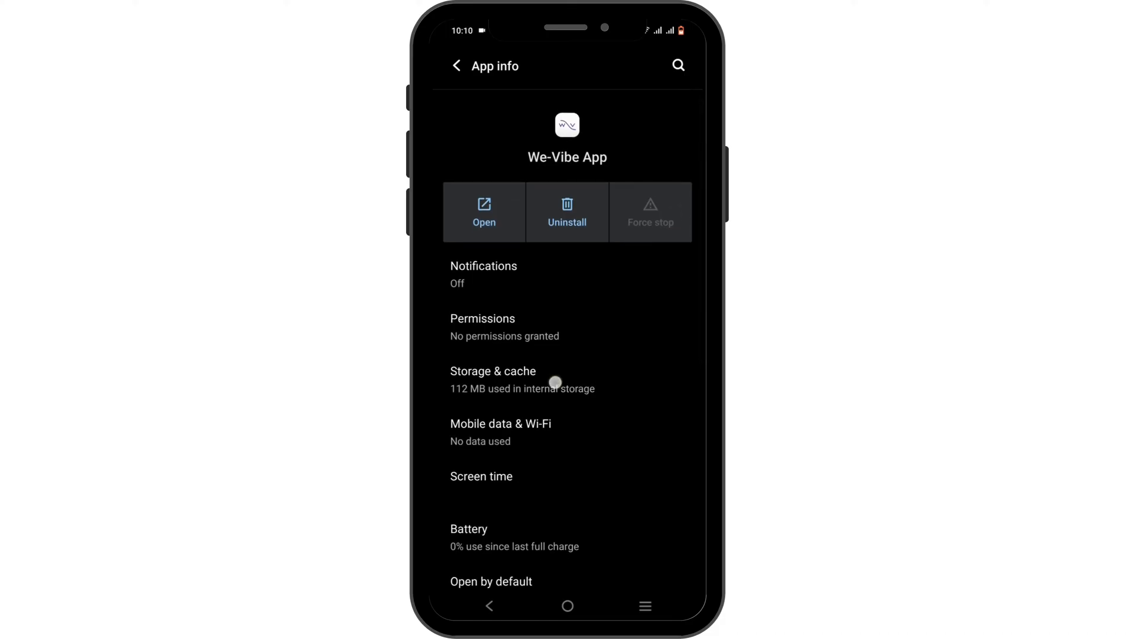
# - Check We-Vibe App's Storage & cache details (112 MB total) and return to App info
pyautogui.click(492, 370)
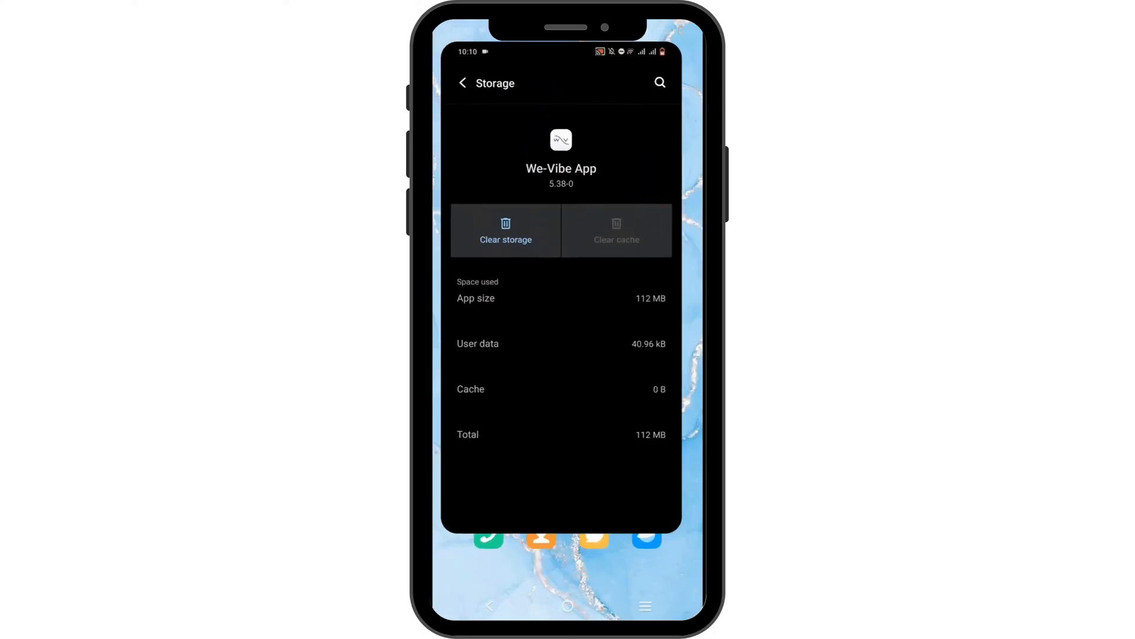
pyautogui.click(461, 83)
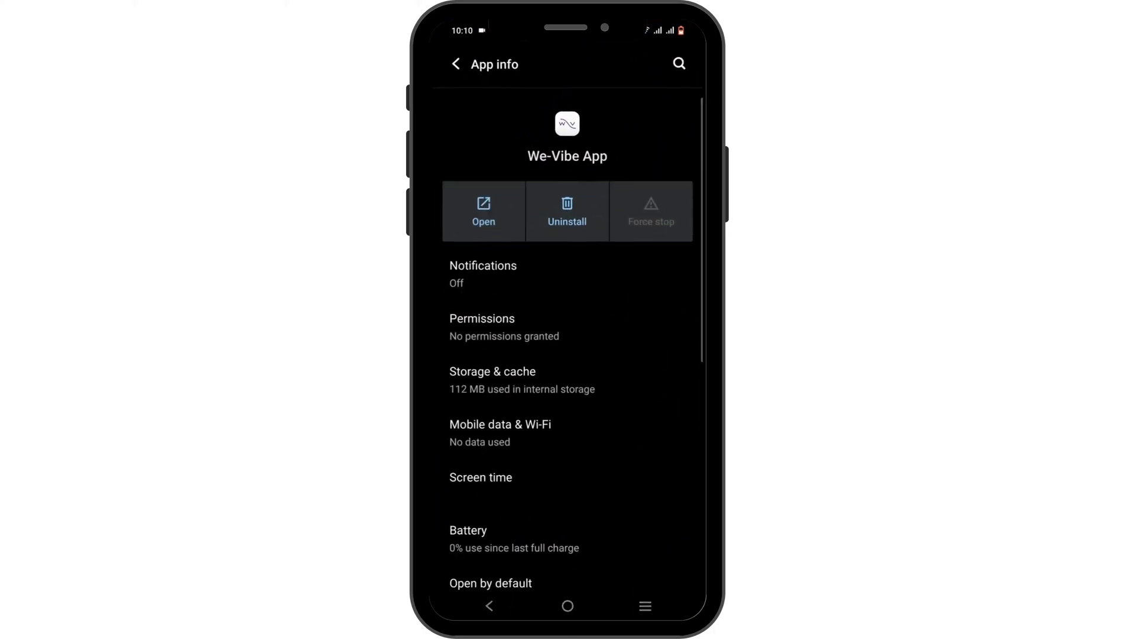
# - Back out to the main Settings list and reach System update, confirming PD2039F_EX_A_8.70.45 is latest
pyautogui.click(454, 63)
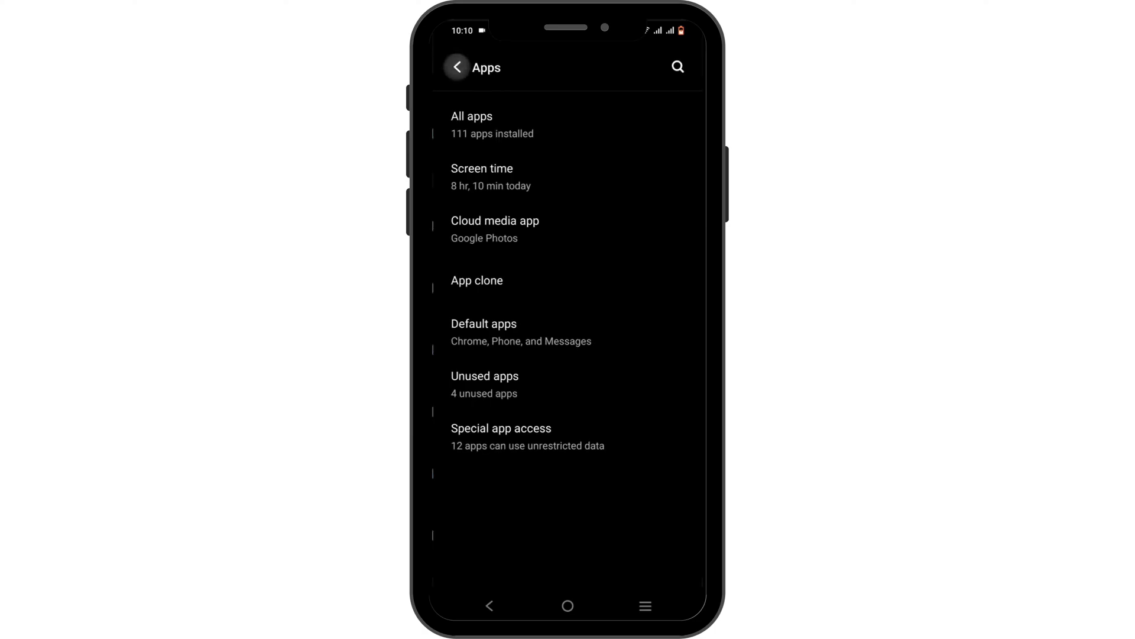
pyautogui.click(457, 66)
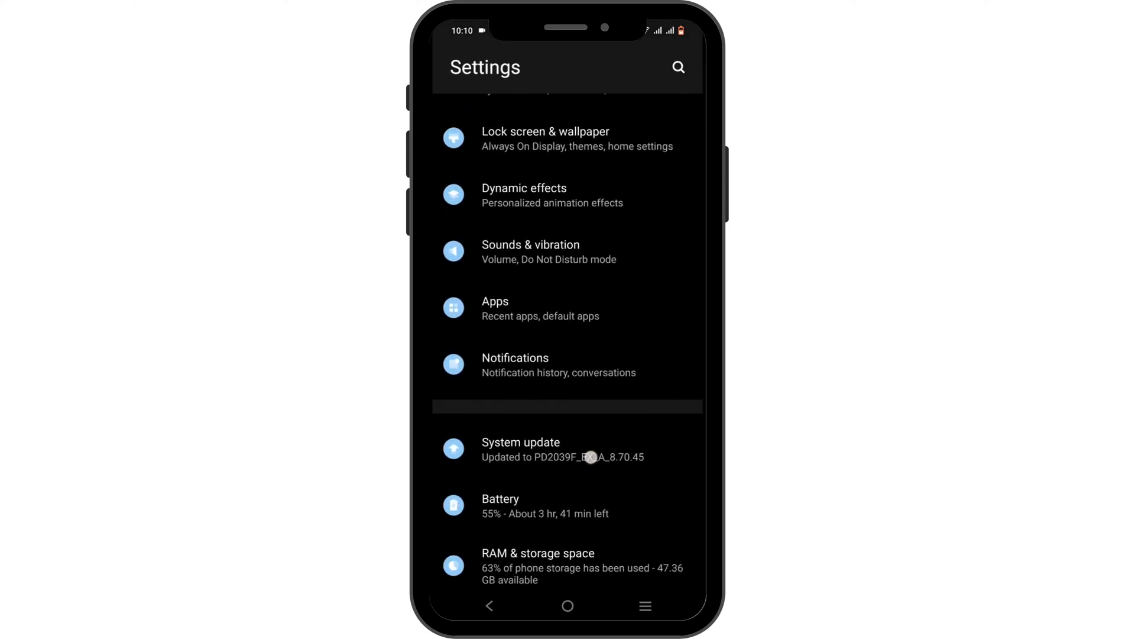
pyautogui.click(520, 448)
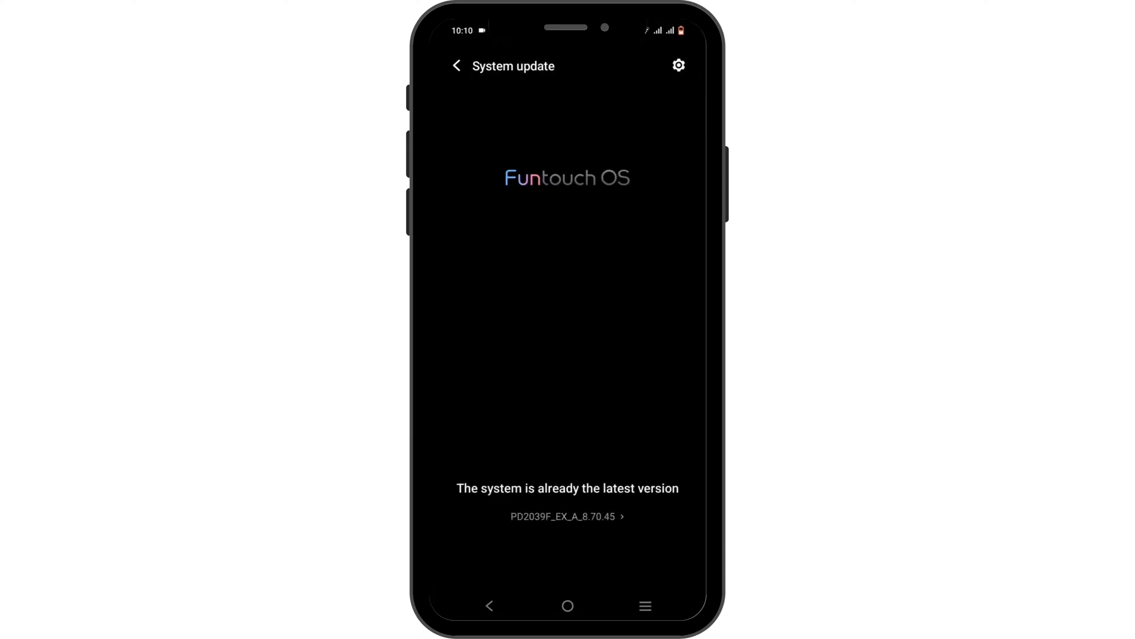